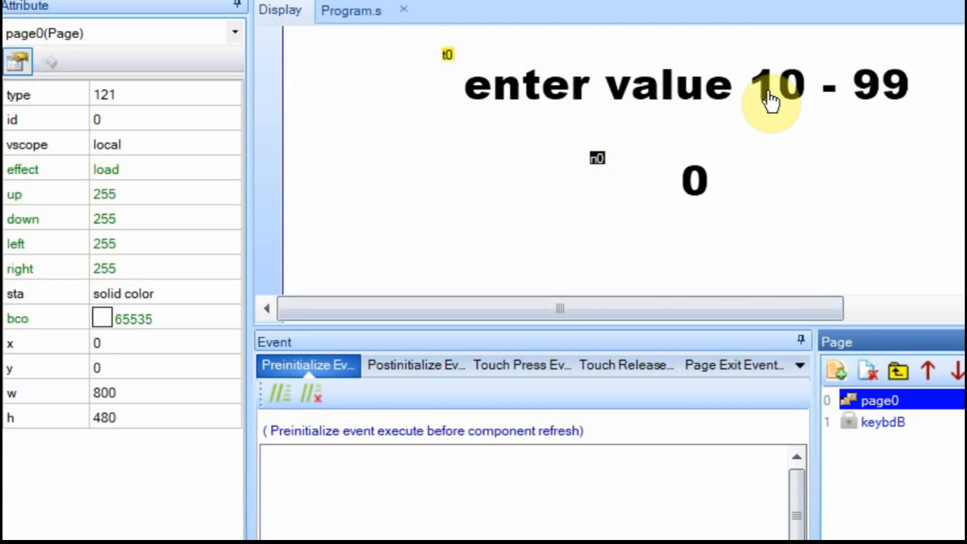
{"action": "mouse_move", "coordinate": [709, 209]}
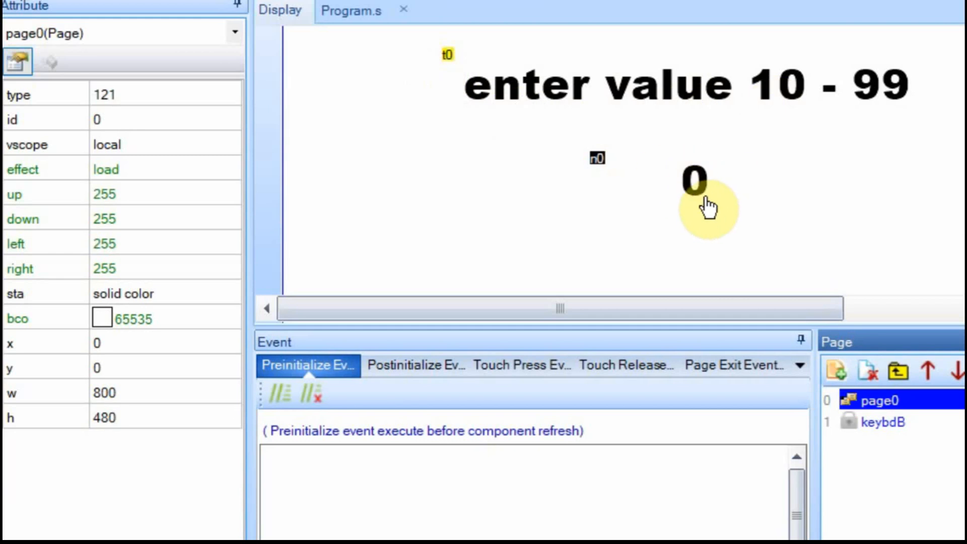
Step: Select the number field n0 on page0 to show its attributes
{"action": "left_click", "coordinate": [695, 179]}
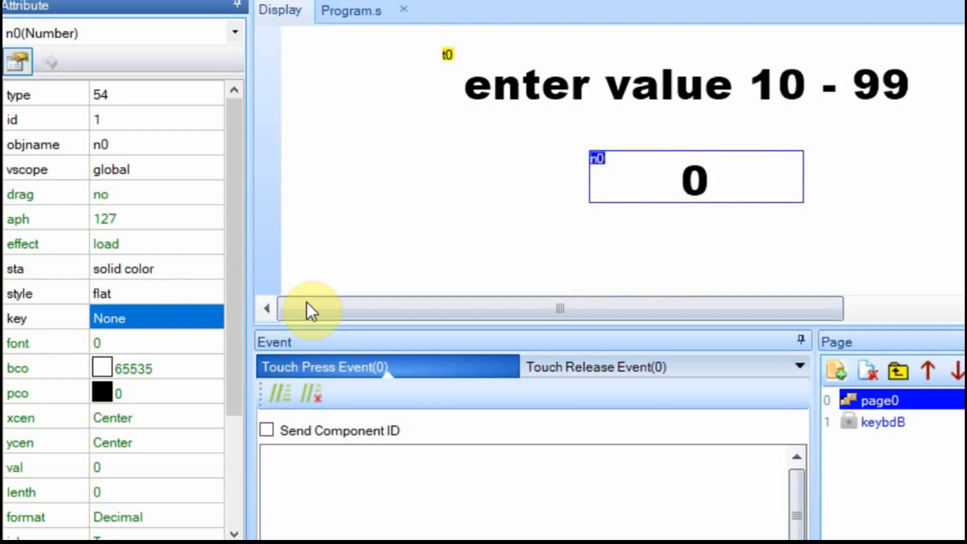
{"action": "mouse_move", "coordinate": [695, 204]}
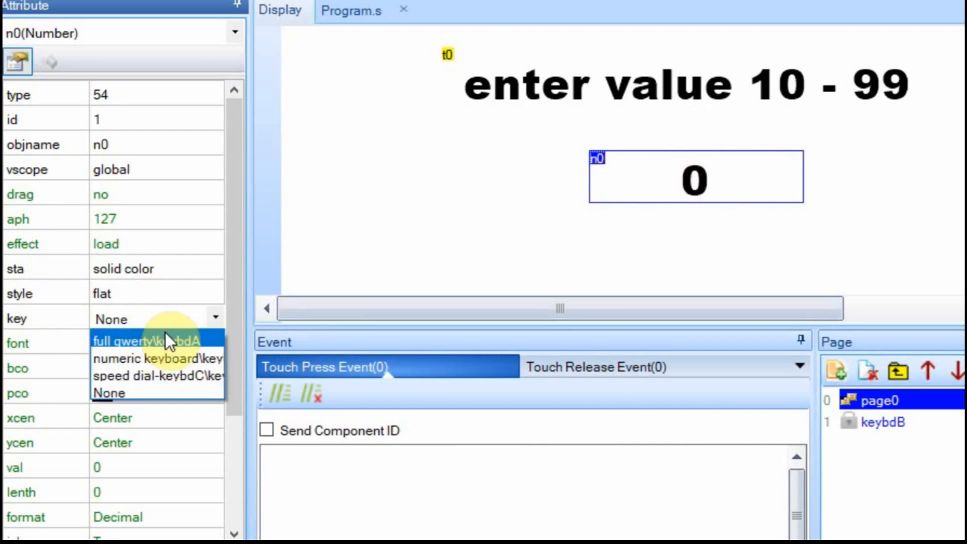
{"action": "mouse_move", "coordinate": [158, 358]}
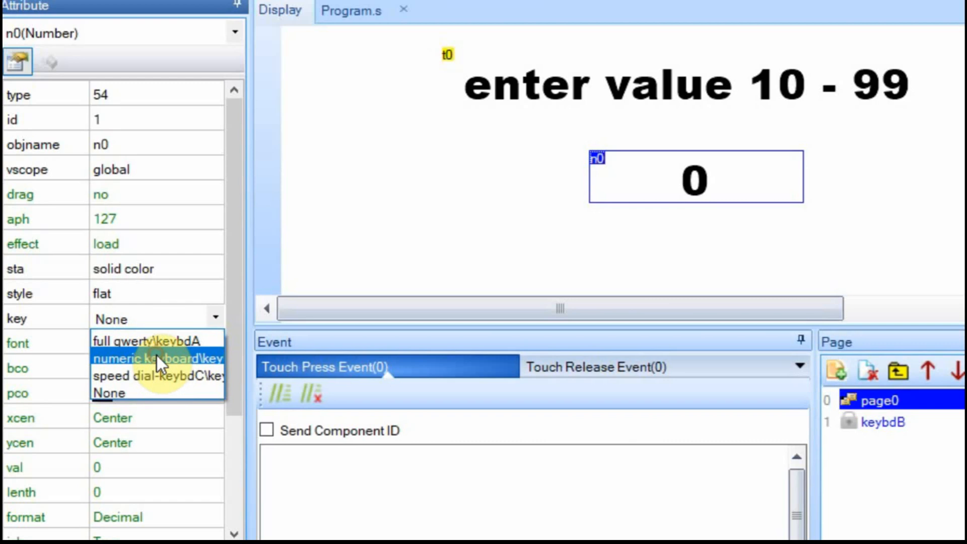
Step: Set n0's key attribute to the numeric keyboard keybdB and review the remaining attributes
{"action": "left_click", "coordinate": [156, 357]}
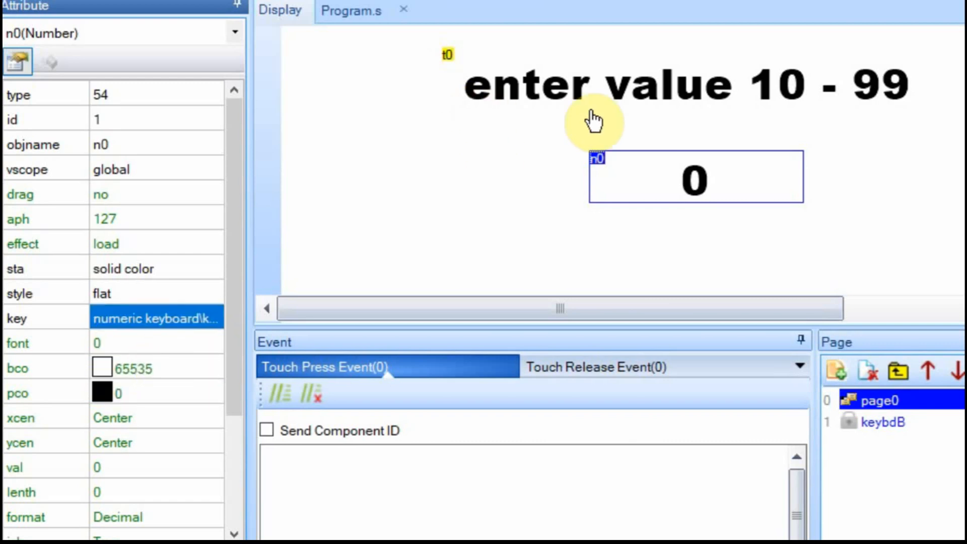
{"action": "mouse_move", "coordinate": [665, 202]}
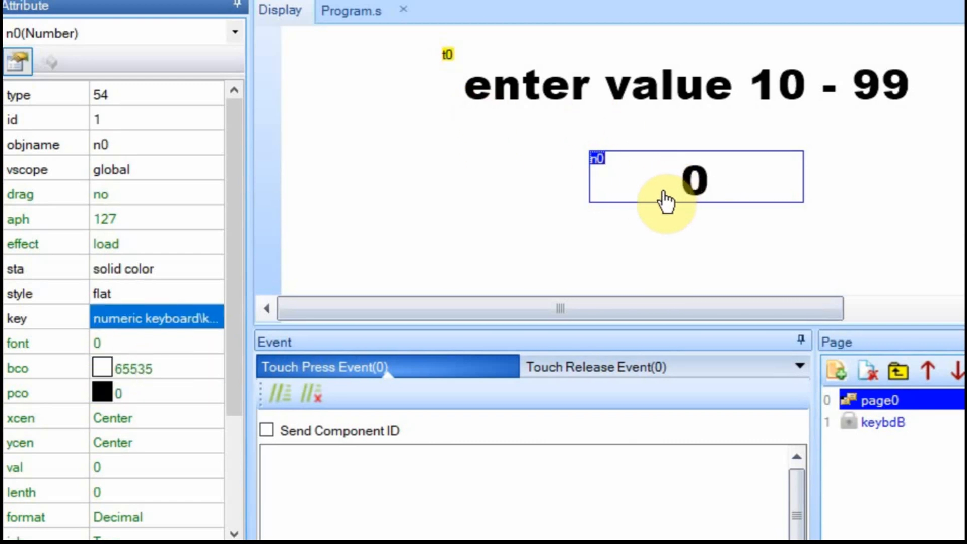
{"action": "mouse_move", "coordinate": [644, 195]}
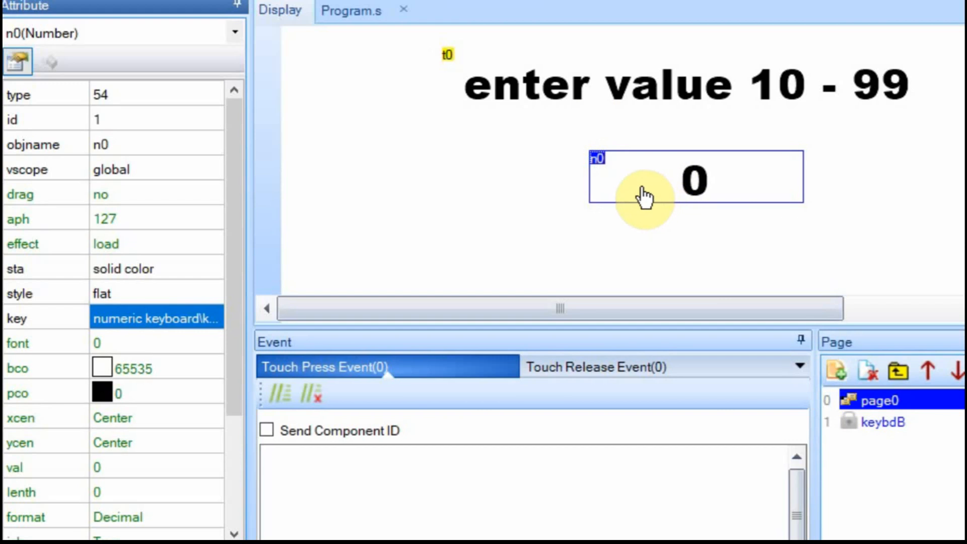
{"action": "mouse_move", "coordinate": [203, 391]}
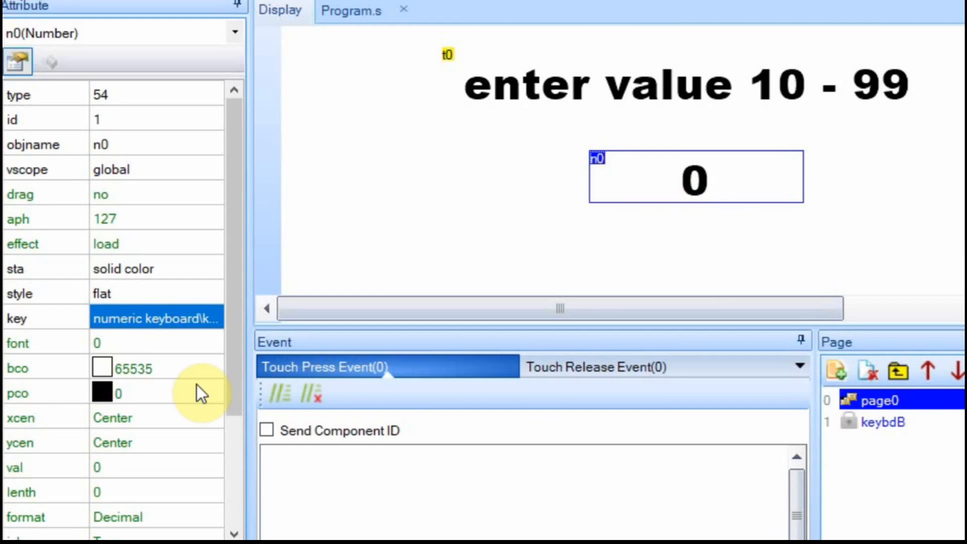
{"action": "mouse_move", "coordinate": [630, 181]}
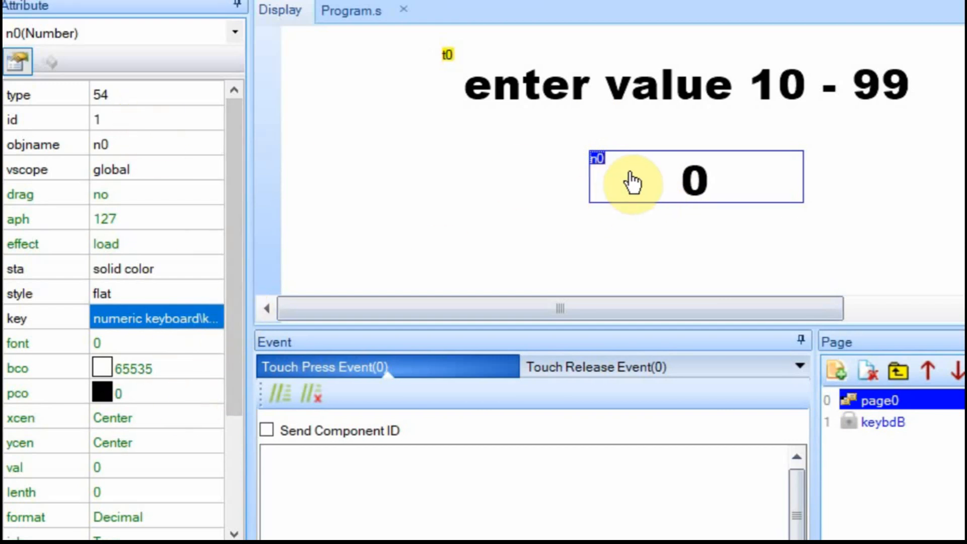
{"action": "mouse_move", "coordinate": [169, 414]}
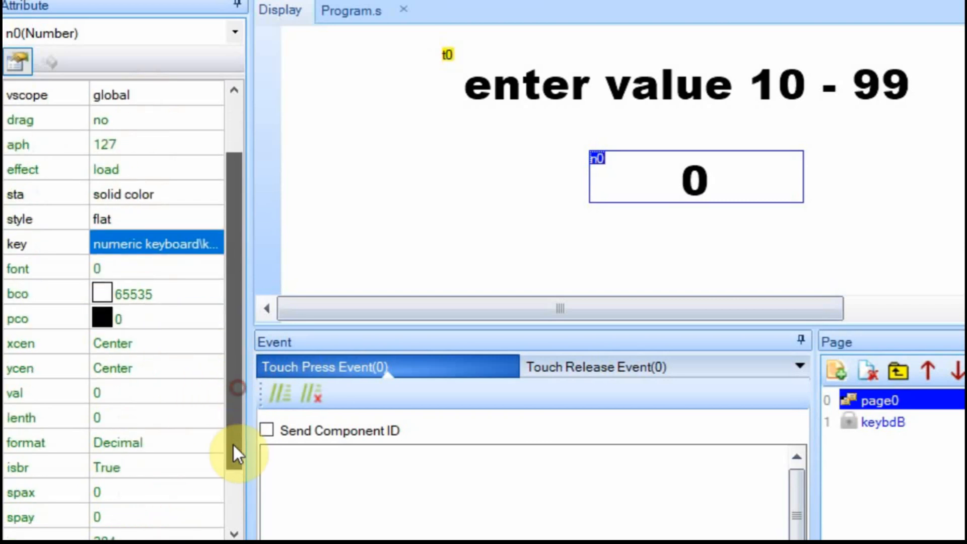
{"action": "scroll", "scroll_direction": "down", "scroll_amount": 3}
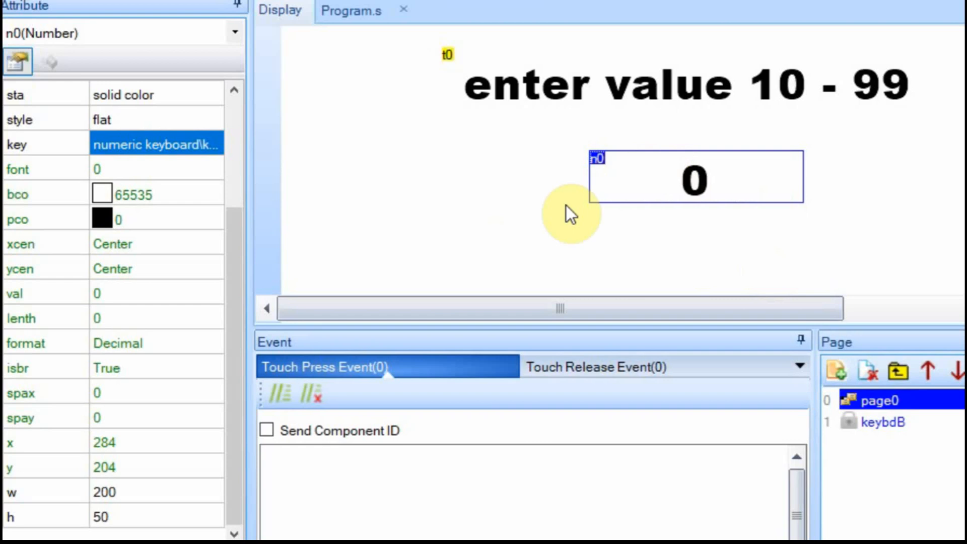
{"action": "left_click", "coordinate": [881, 421]}
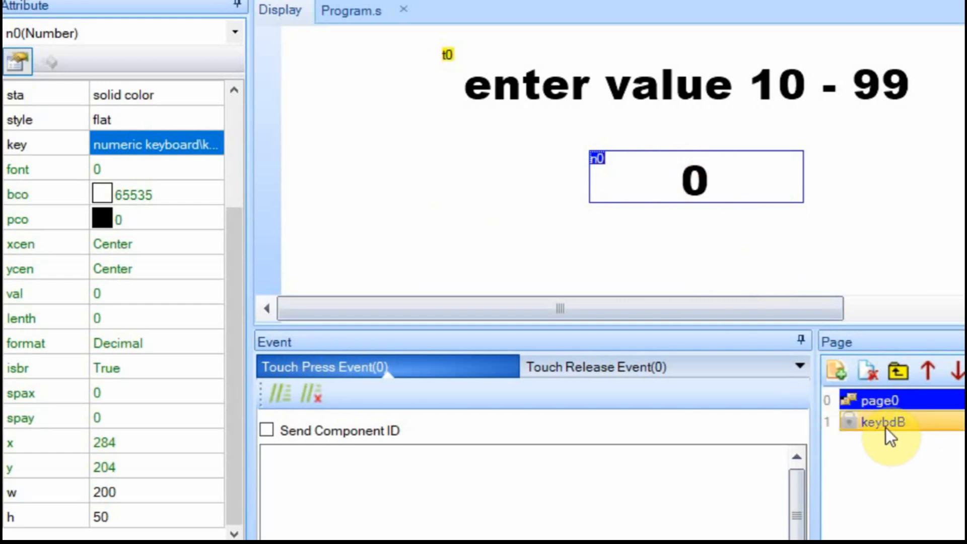
{"action": "left_click", "coordinate": [879, 421]}
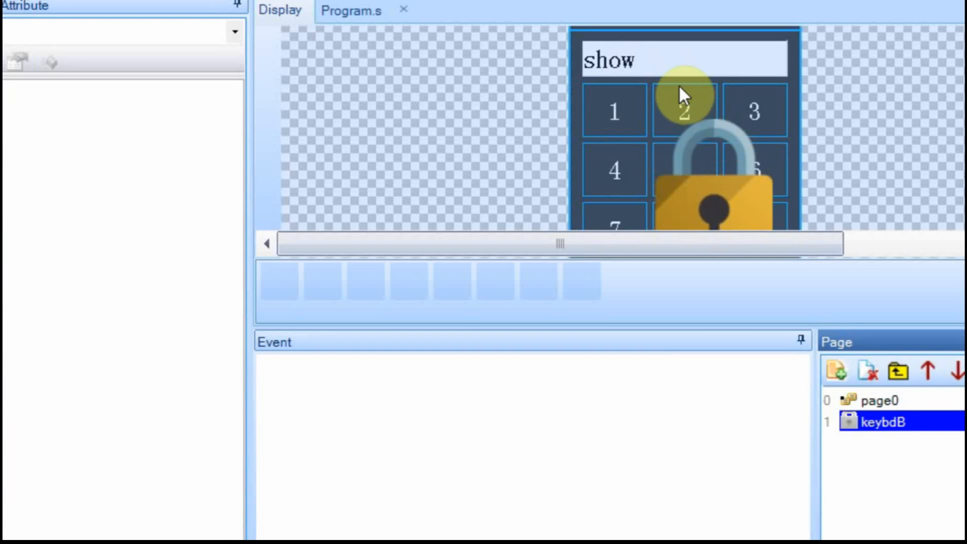
{"action": "mouse_move", "coordinate": [747, 160]}
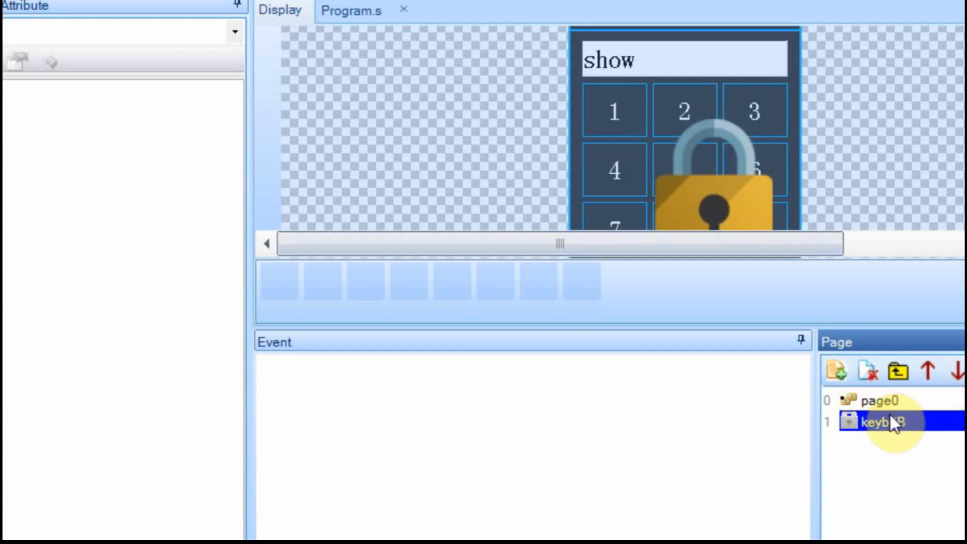
{"action": "left_click", "coordinate": [876, 399]}
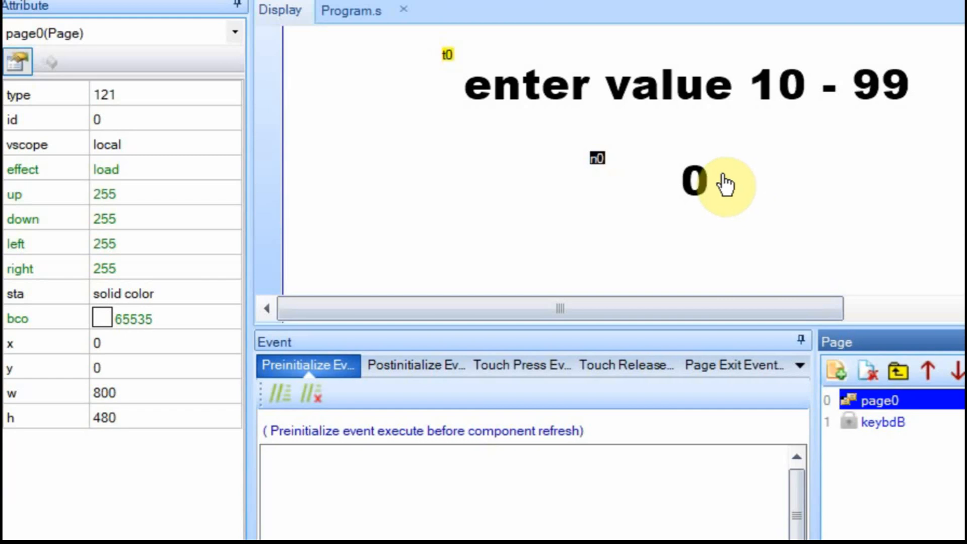
{"action": "mouse_move", "coordinate": [638, 148]}
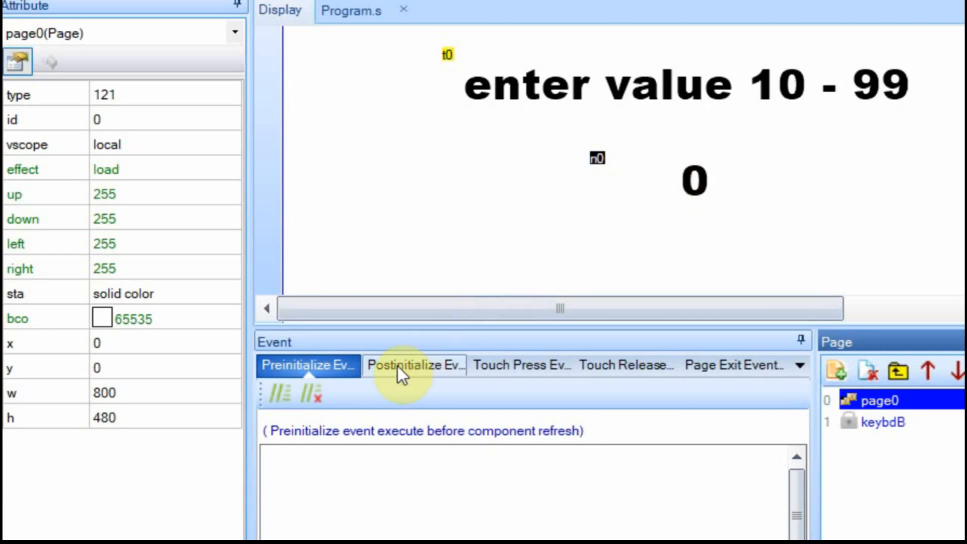
Step: View page0's Postinitialize Event code clamping n0.val between 10 and 99
{"action": "left_click", "coordinate": [414, 365]}
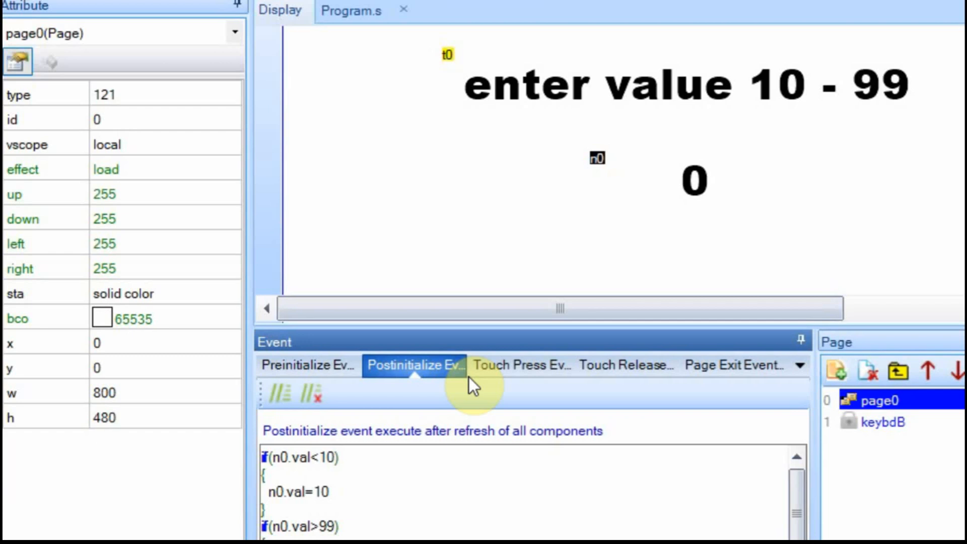
{"action": "mouse_move", "coordinate": [545, 327]}
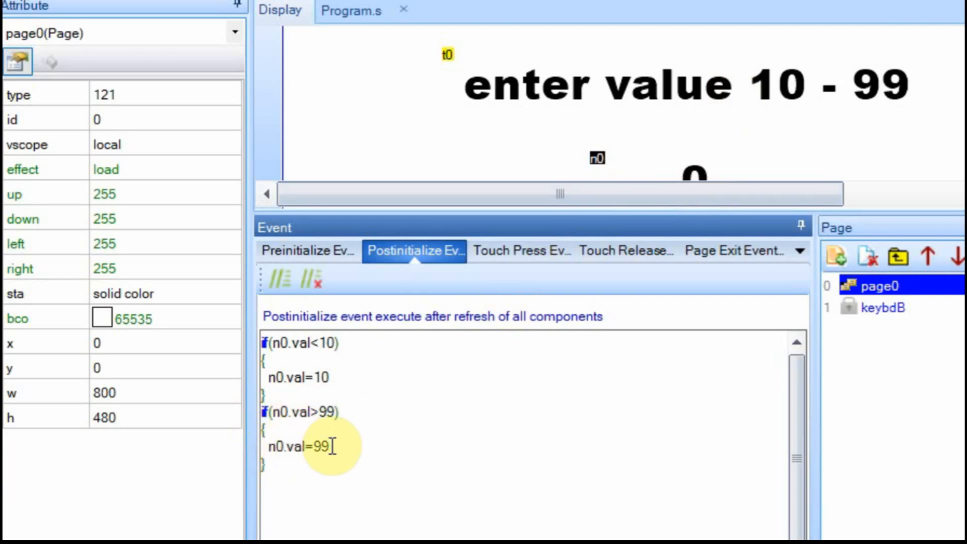
{"action": "mouse_move", "coordinate": [670, 214]}
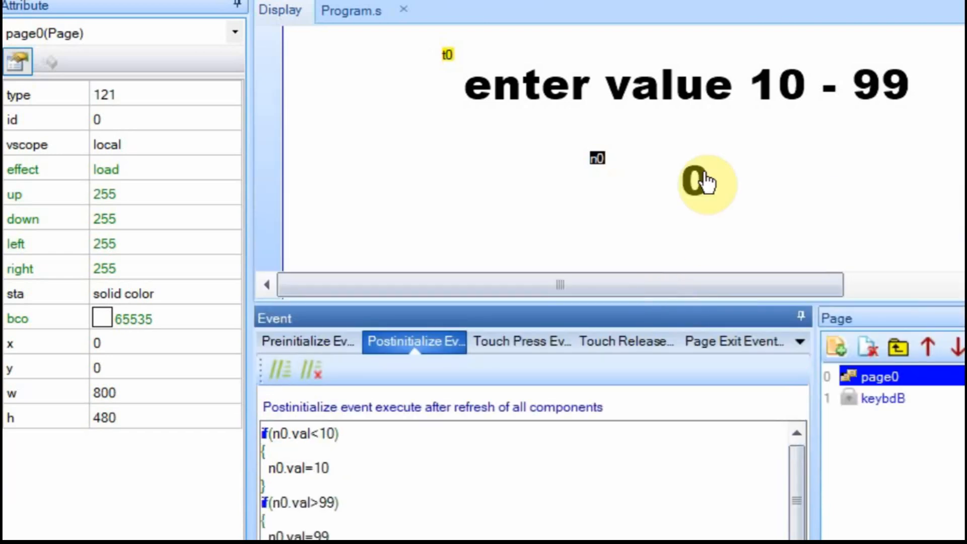
{"action": "mouse_move", "coordinate": [672, 191]}
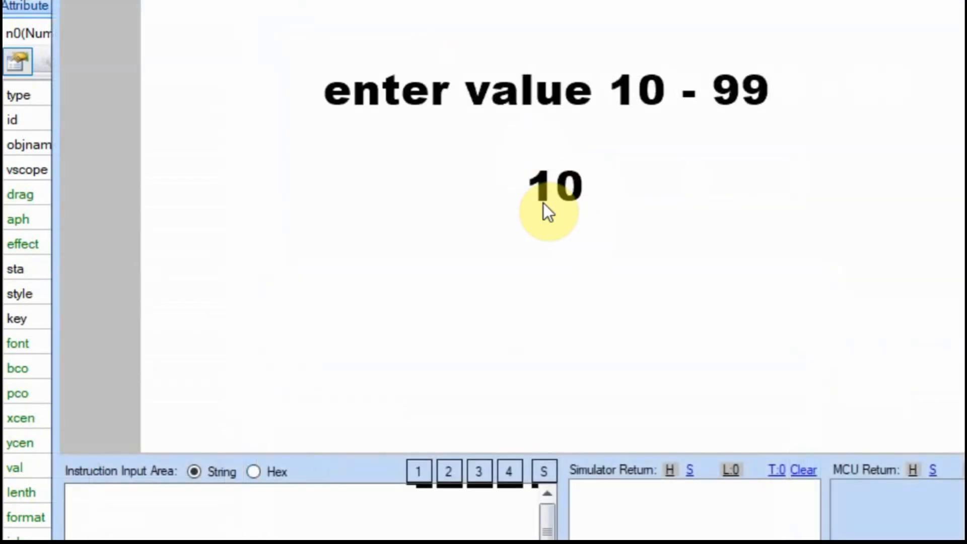
{"action": "mouse_move", "coordinate": [570, 201]}
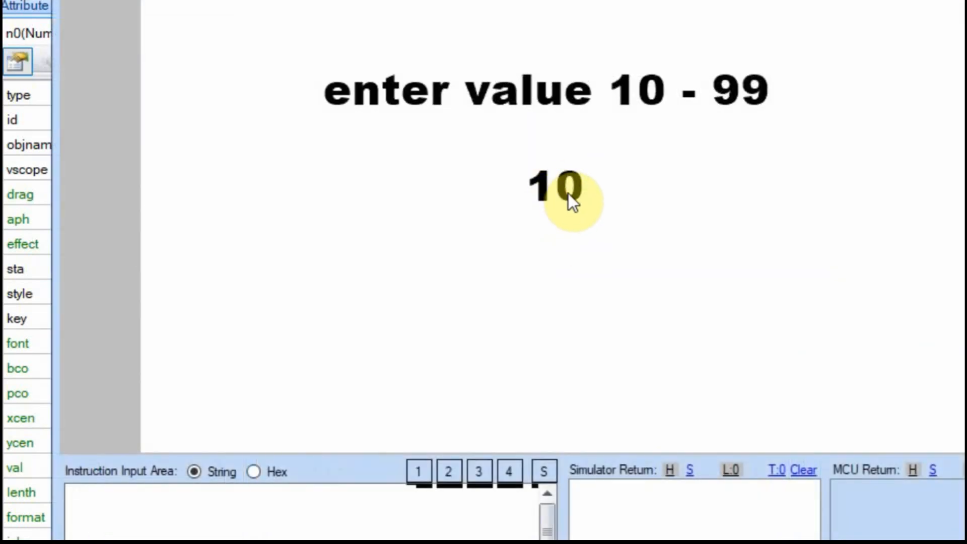
Step: In the debug simulator, enter 5 on n0's keypad and see it clamp to 10
{"action": "left_click", "coordinate": [568, 197]}
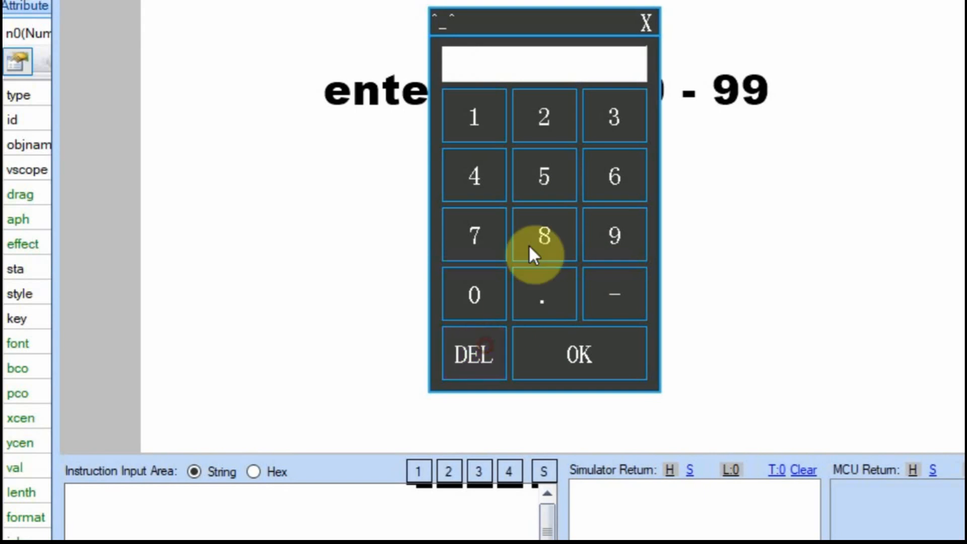
{"action": "left_click", "coordinate": [579, 353]}
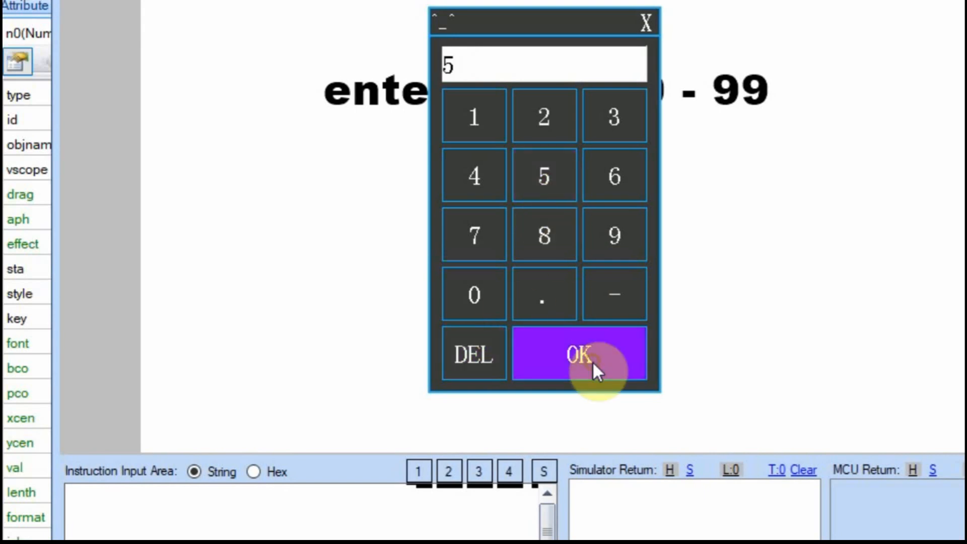
{"action": "left_click", "coordinate": [578, 355]}
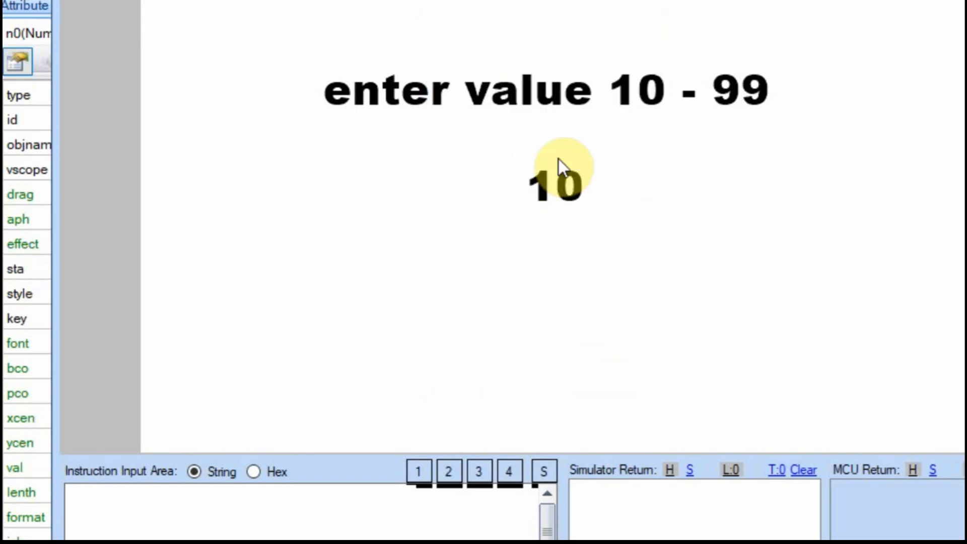
Step: Enter 15, then submit a value over 99 and confirm it clamps to 99
{"action": "left_click", "coordinate": [558, 185]}
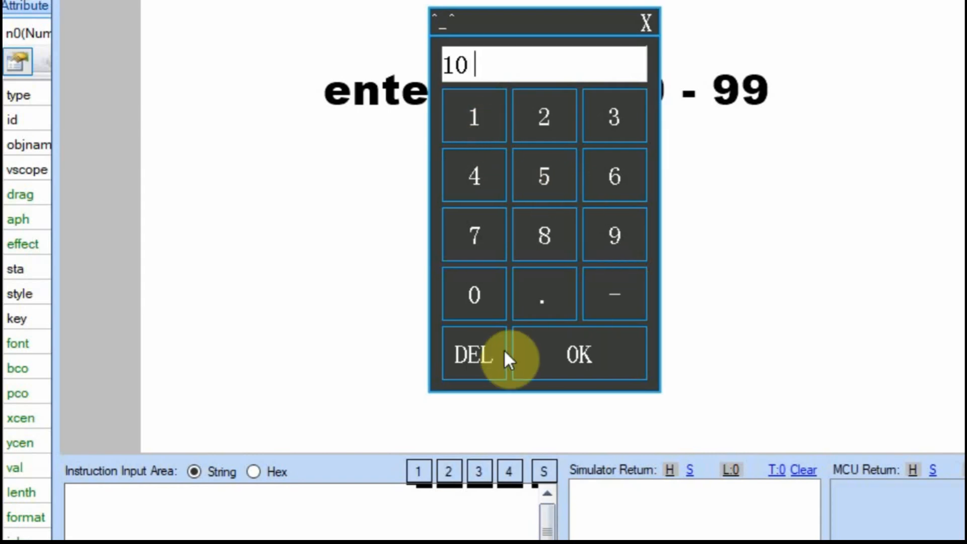
{"action": "left_click", "coordinate": [542, 175]}
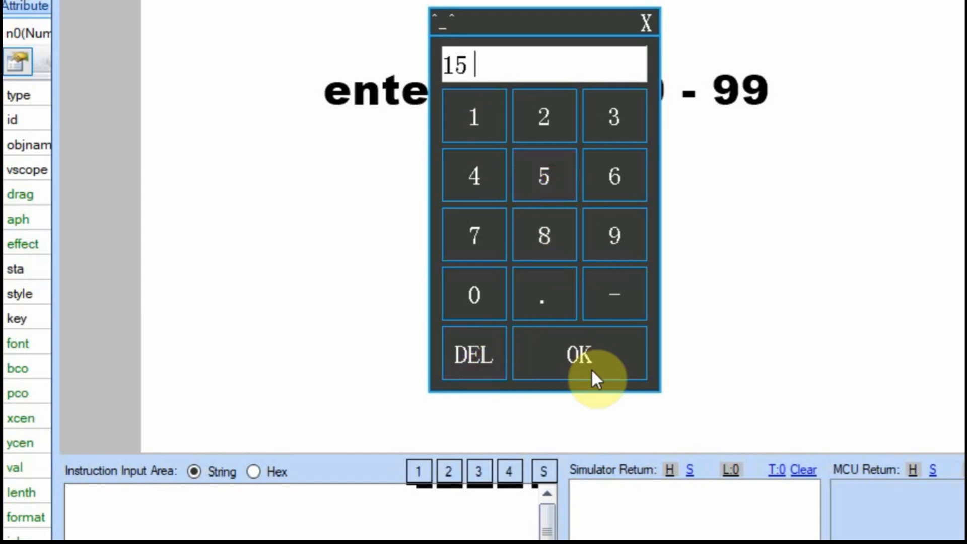
{"action": "left_click", "coordinate": [576, 354]}
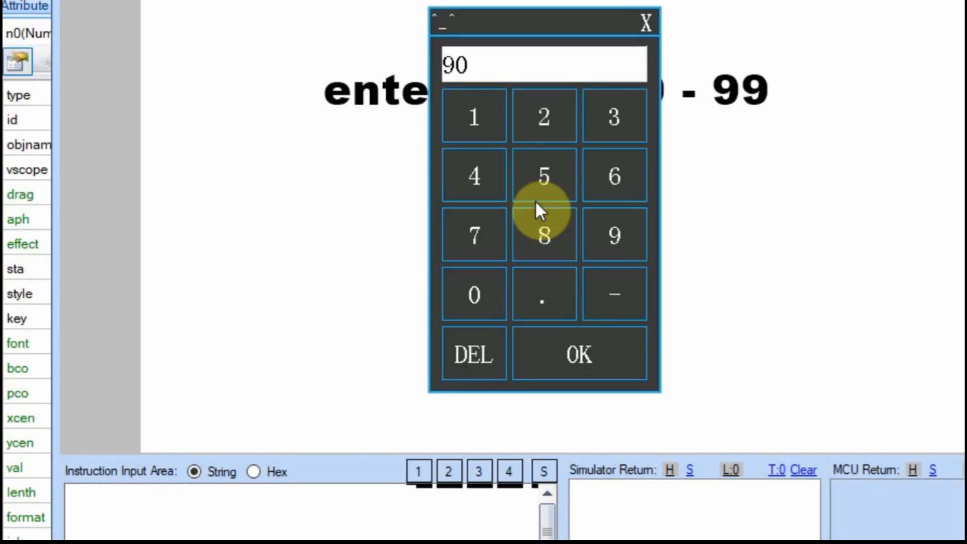
{"action": "left_click", "coordinate": [473, 354]}
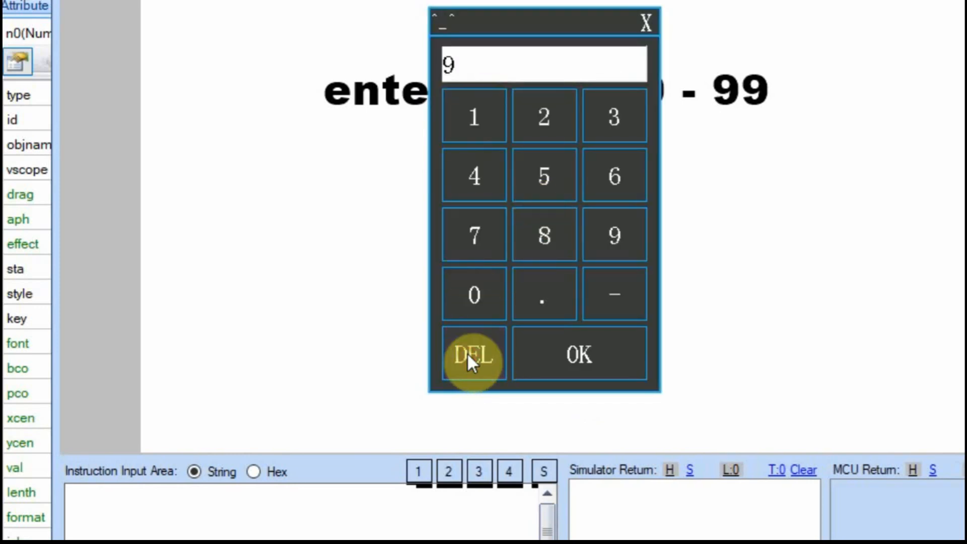
{"action": "left_click", "coordinate": [473, 116]}
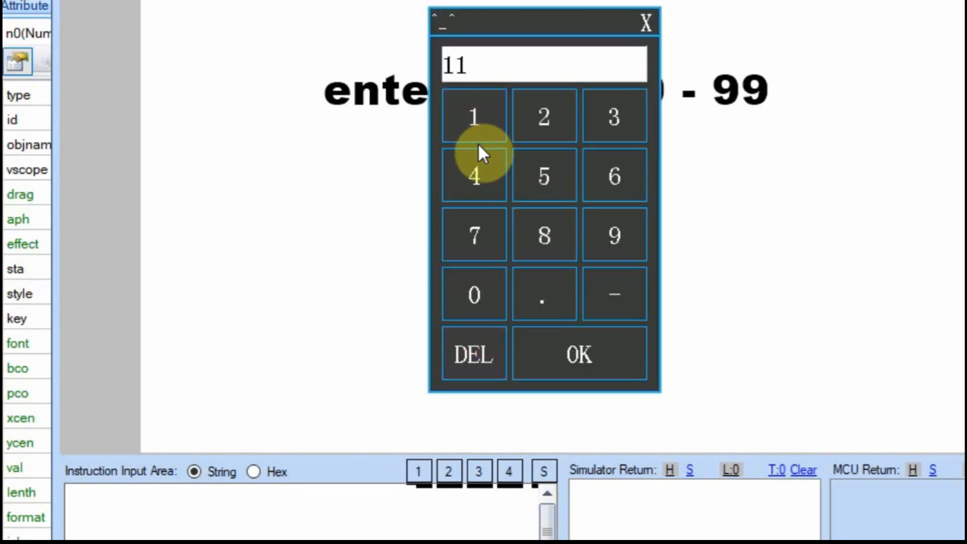
{"action": "left_click", "coordinate": [577, 353]}
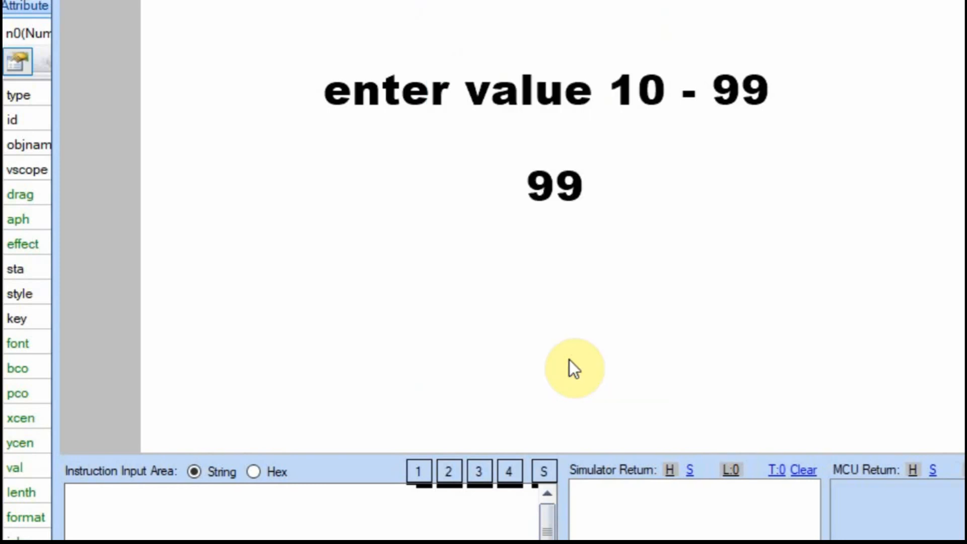
{"action": "mouse_move", "coordinate": [521, 135]}
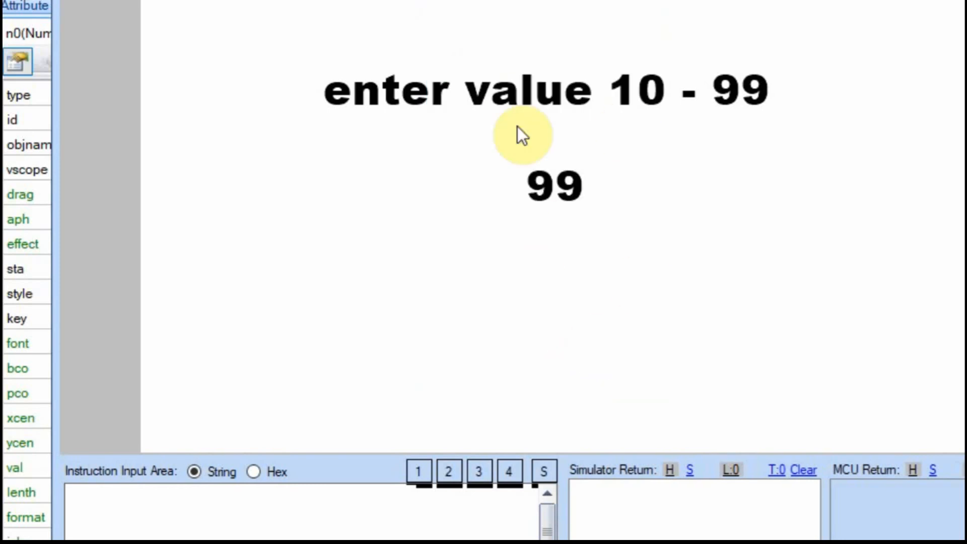